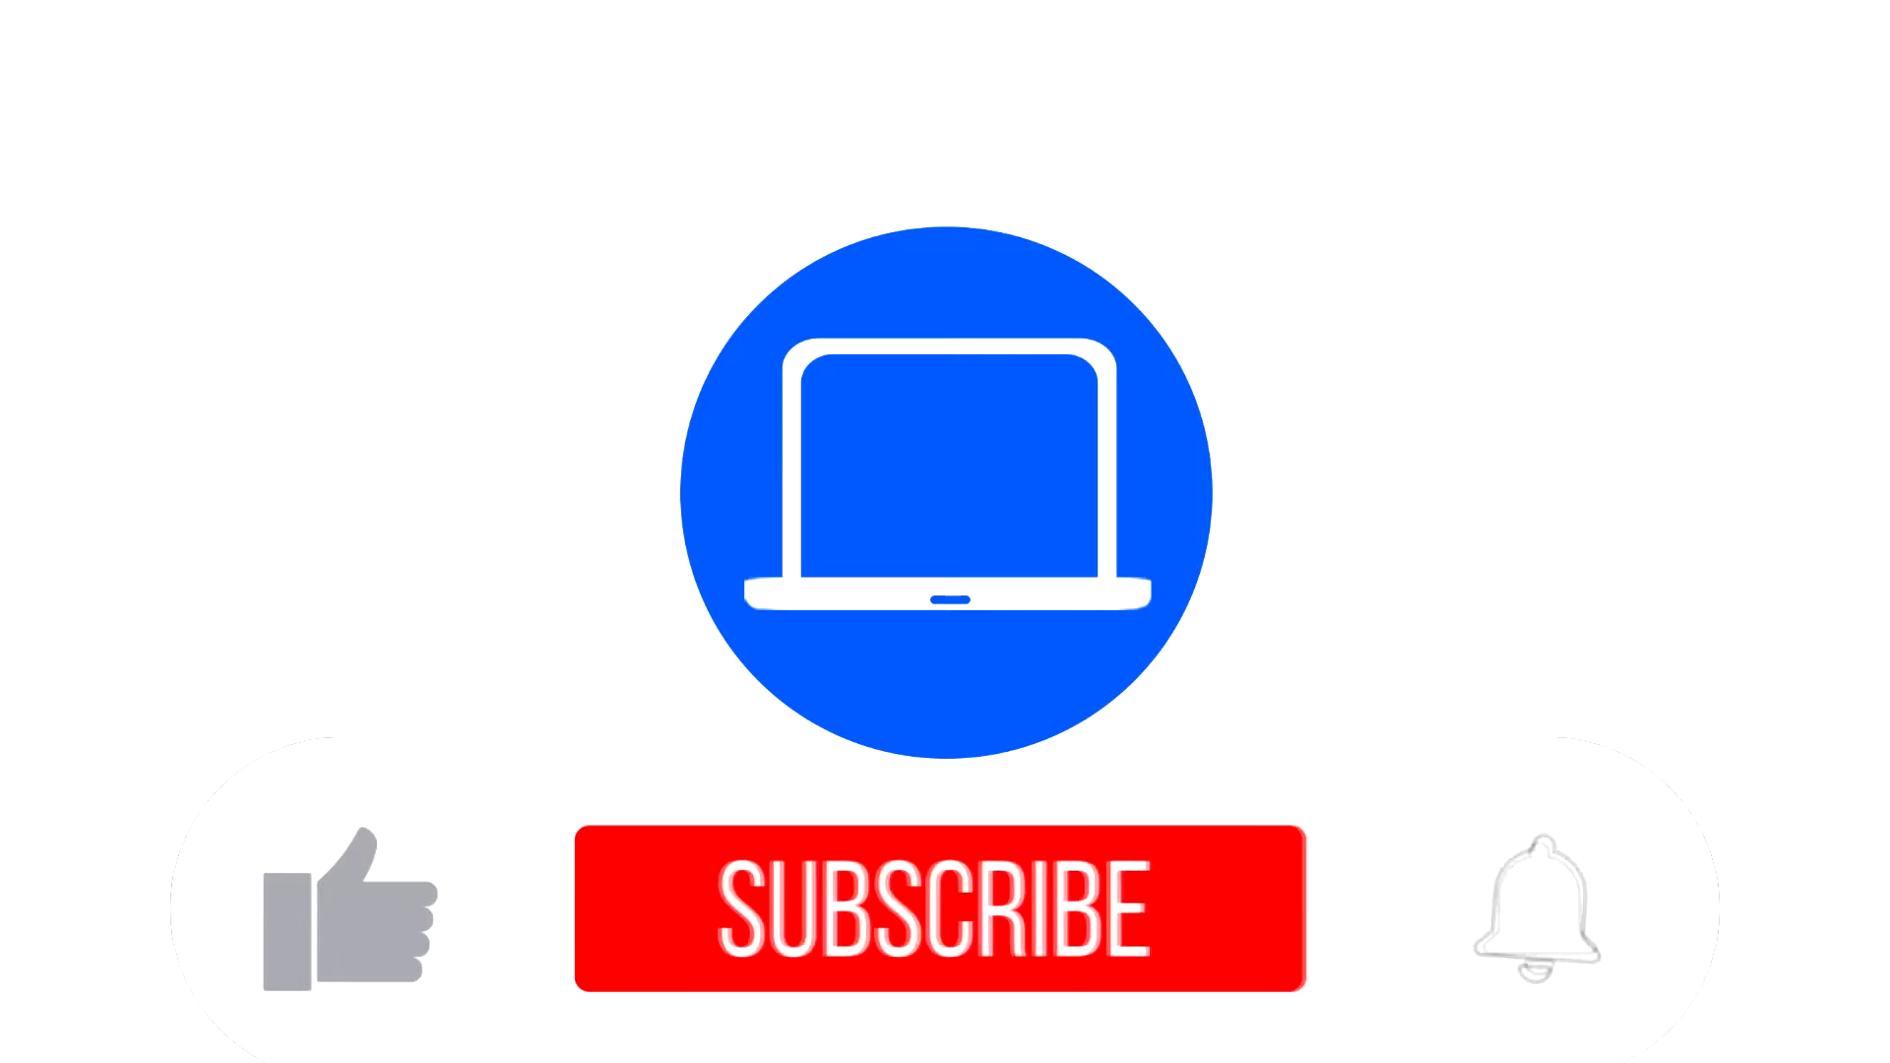
Subscribe in the intro animation, turning the button to Subscribed with like and bell lit
click(933, 922)
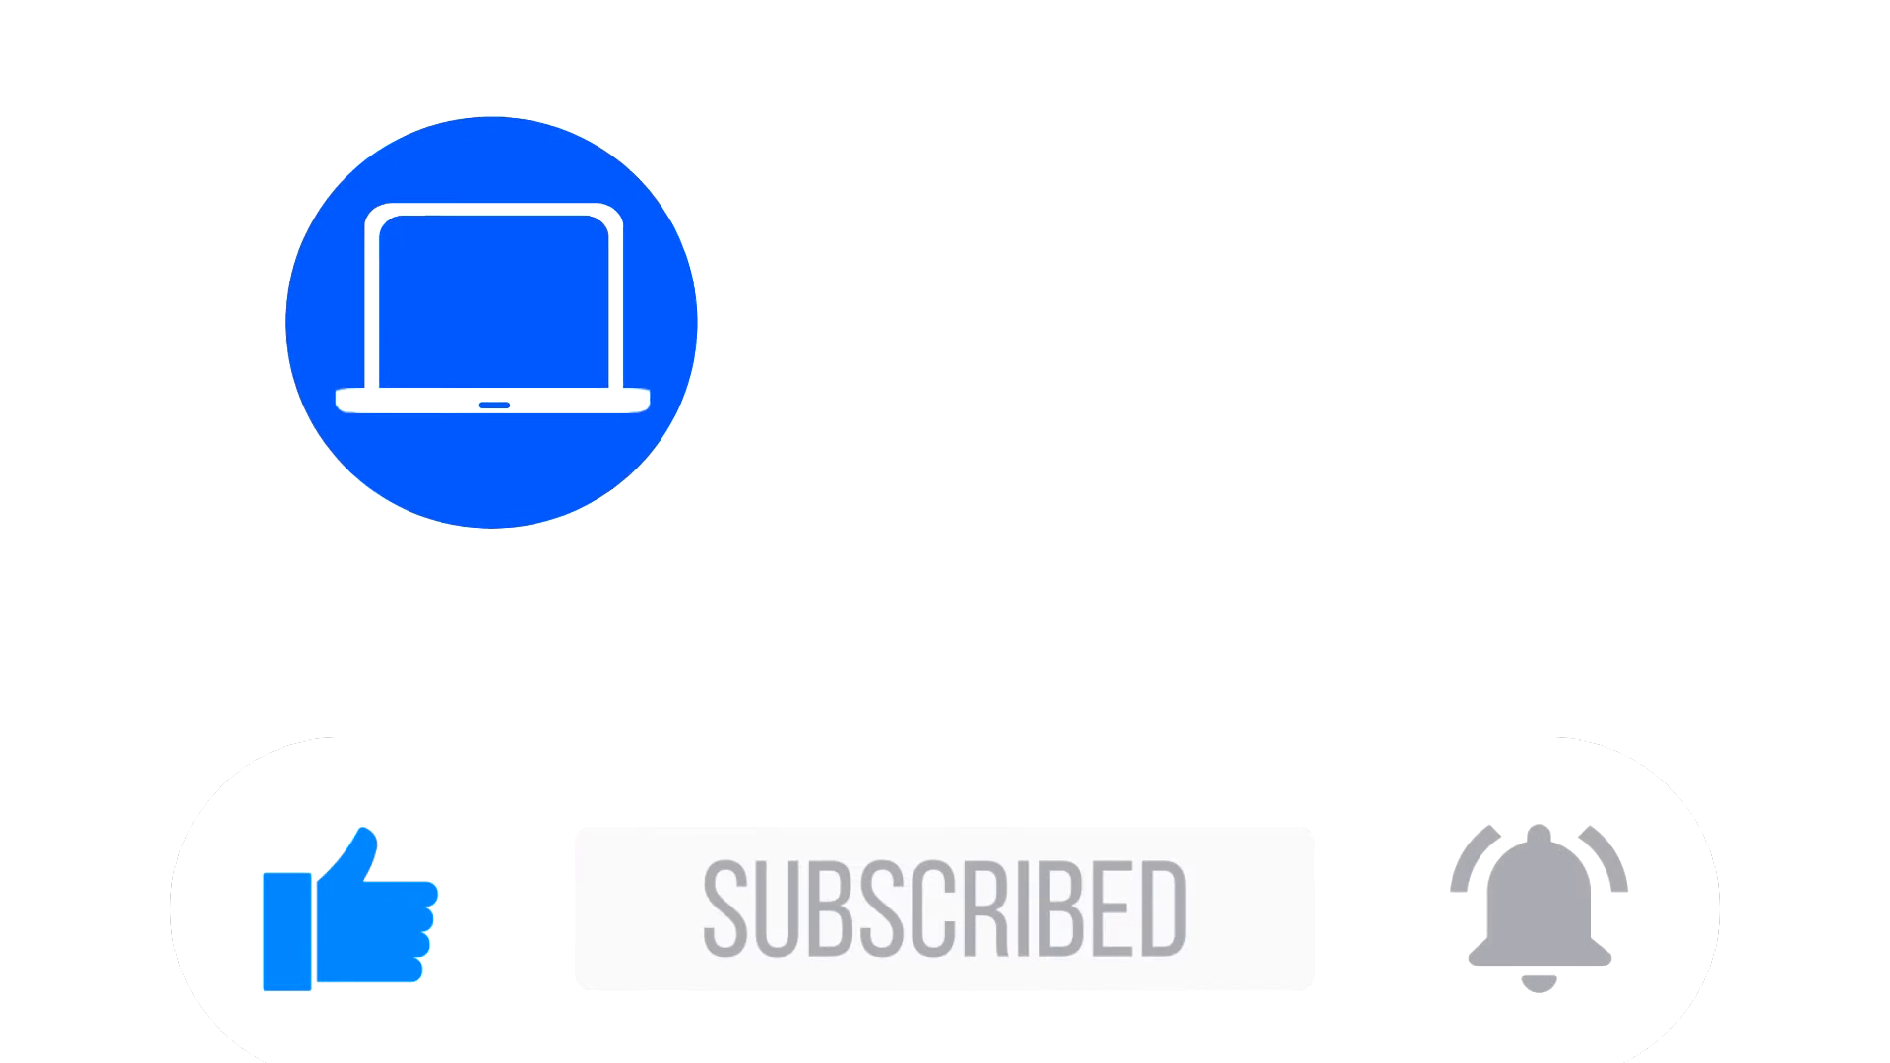